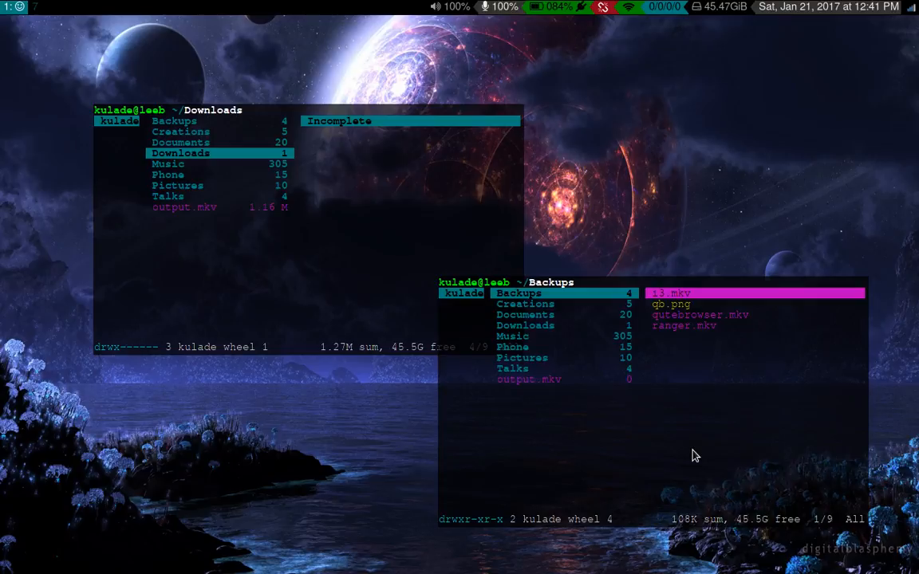
{"action": "mouse_move", "coordinate": [722, 382]}
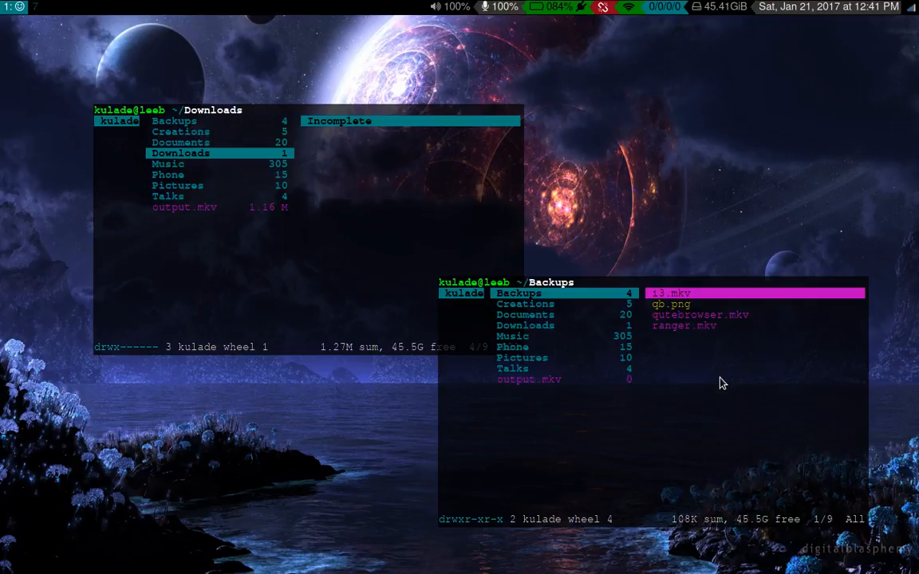
{"action": "mouse_move", "coordinate": [554, 125]}
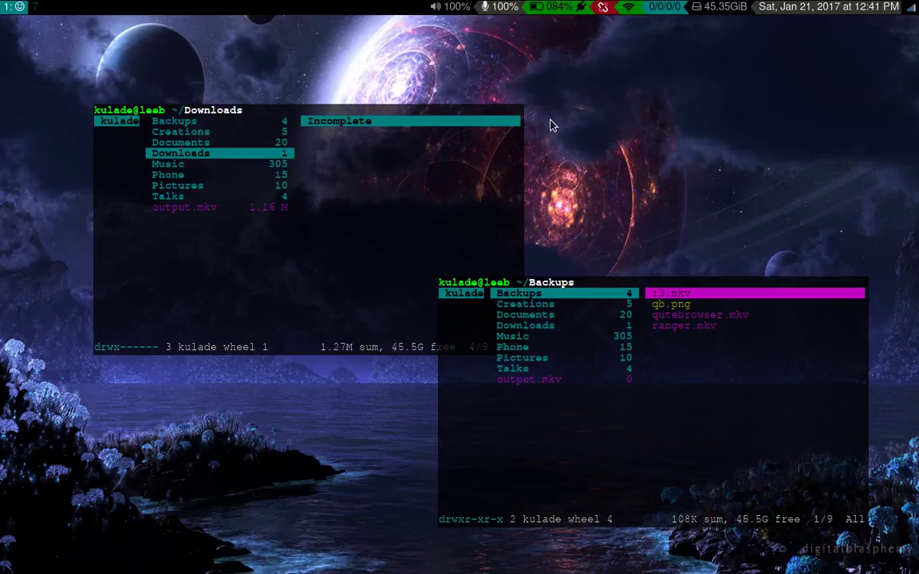
{"action": "mouse_move", "coordinate": [727, 425]}
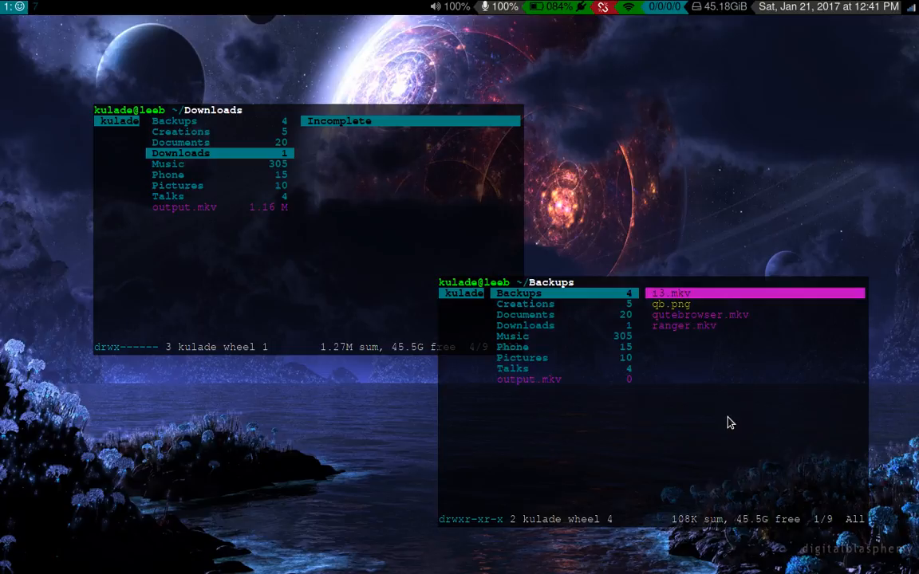
{"action": "mouse_move", "coordinate": [698, 366]}
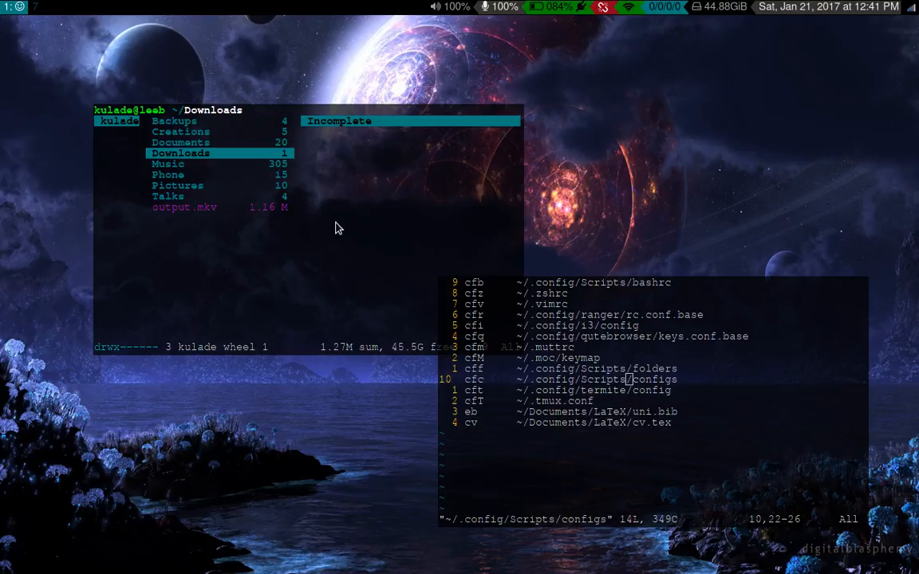
Step: Show the folders shortcut list beside configs with a shell split beneath them
{"action": "key", "text": "g"}
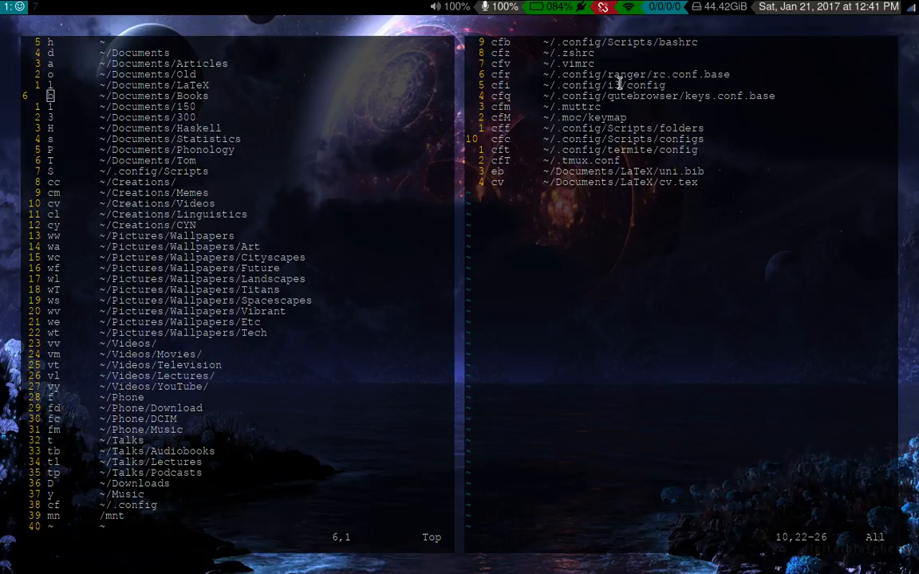
{"action": "mouse_move", "coordinate": [543, 80]}
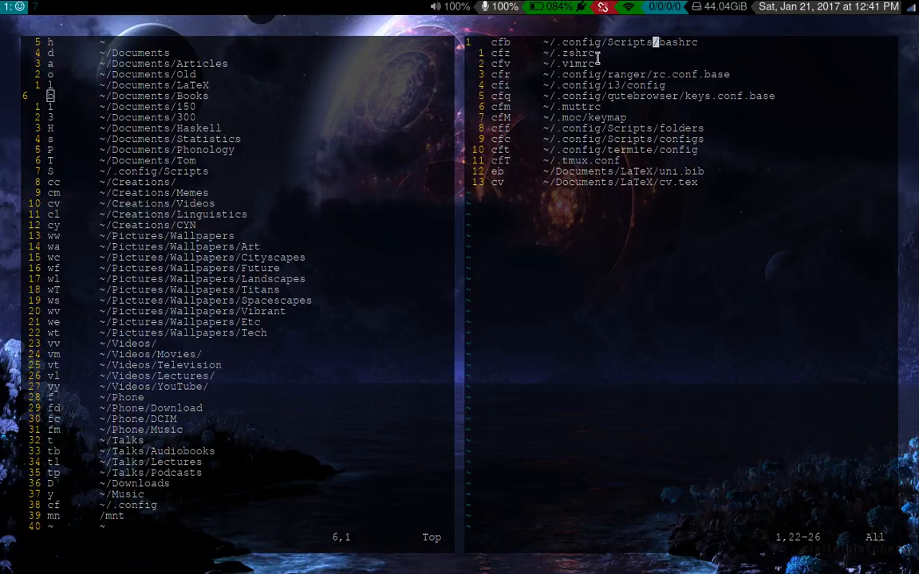
{"action": "mouse_move", "coordinate": [606, 52]}
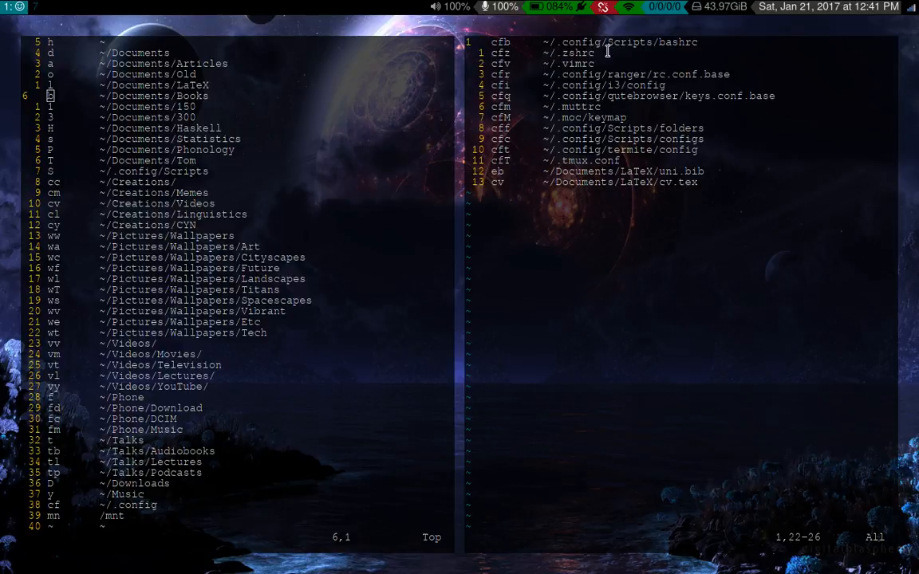
{"action": "mouse_move", "coordinate": [653, 142]}
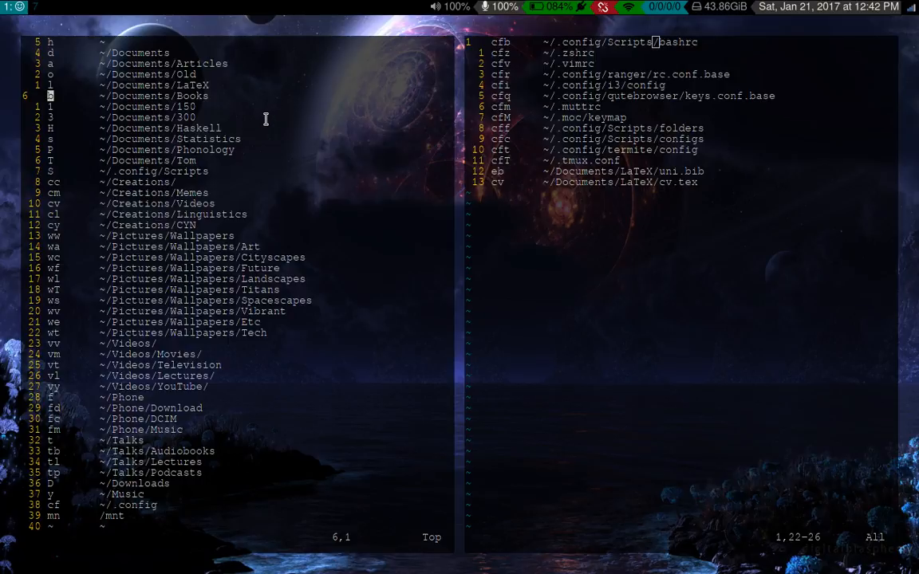
{"action": "key", "text": "Up"}
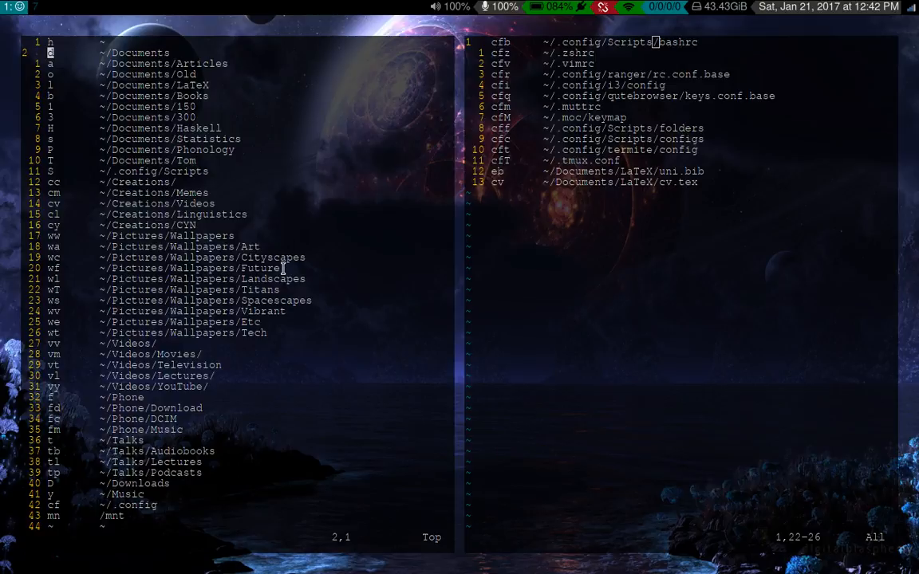
{"action": "mouse_move", "coordinate": [640, 237]}
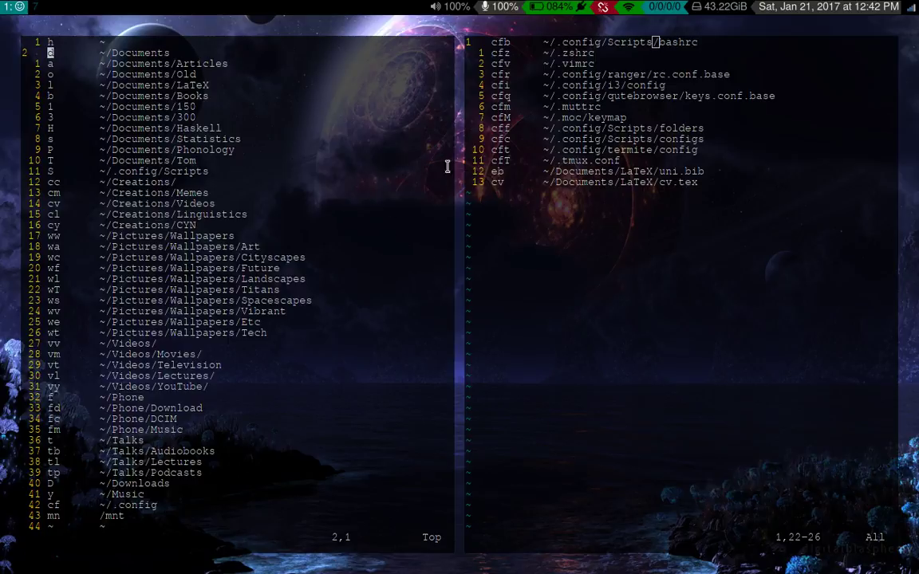
{"action": "mouse_move", "coordinate": [524, 211]}
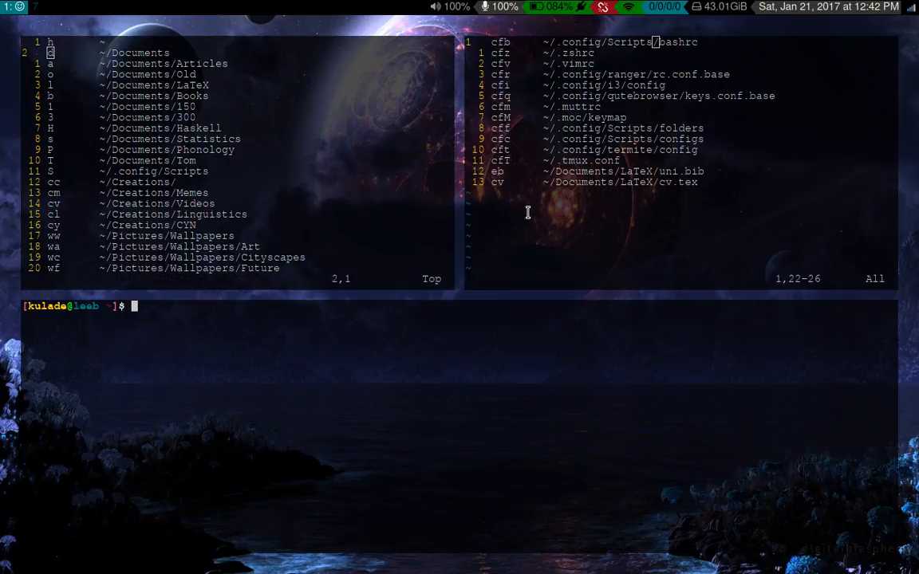
Step: List the files inside ~/.config/ranger/ from the shell beside shortcuts.py
{"action": "type", "text": "ranger/rc.conf.base\") as rg:"}
{"action": "type", "text": "v"}
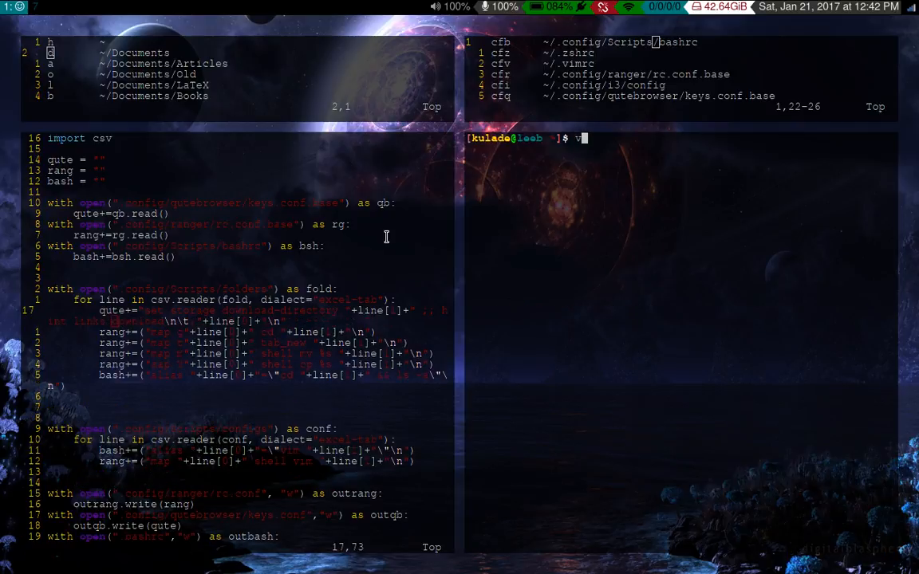
{"action": "type", "text": ".config/ra"}
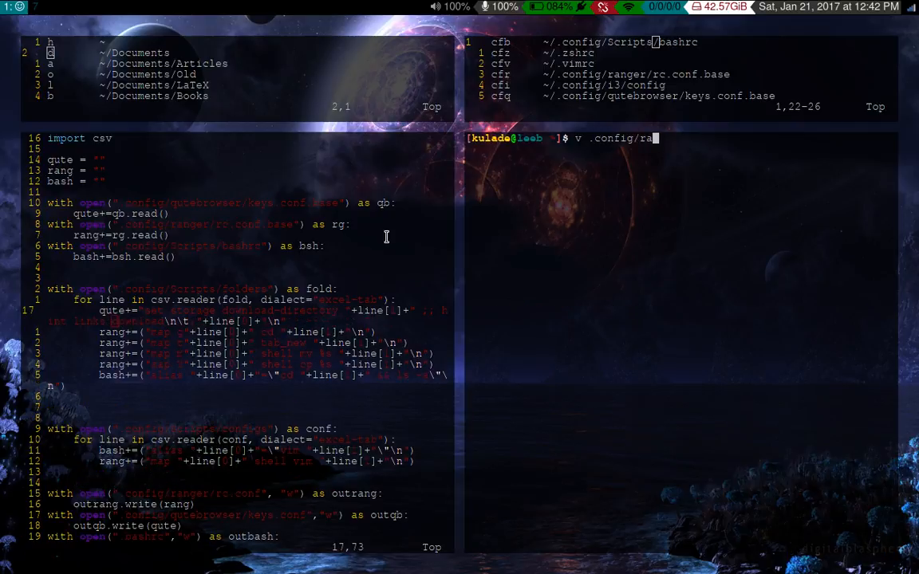
{"action": "type", "text": "nger/"}
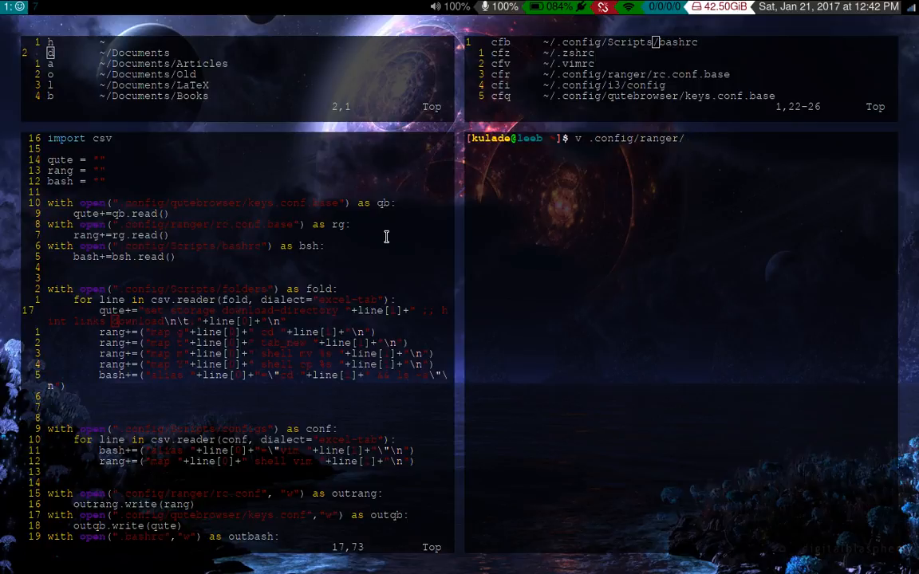
{"action": "type", "text": "ra"}
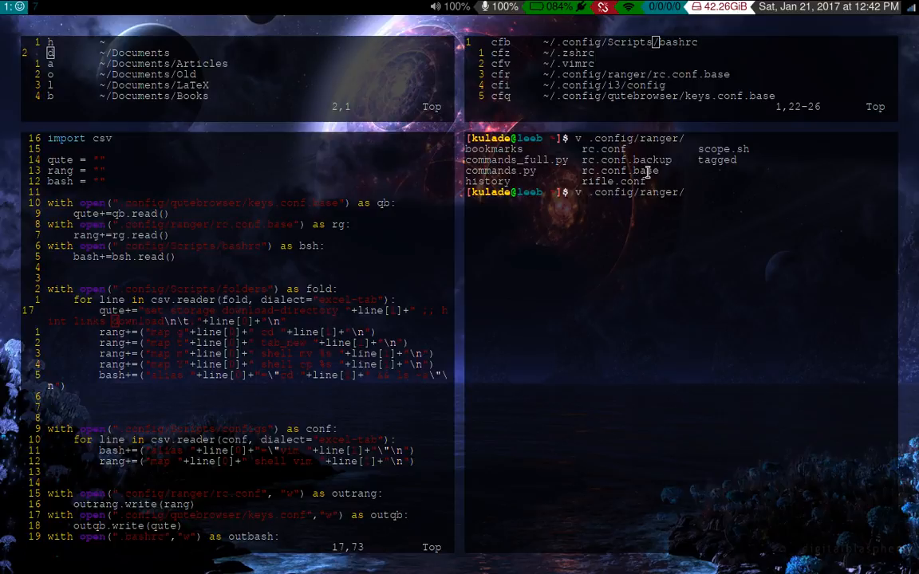
{"action": "mouse_move", "coordinate": [582, 171]}
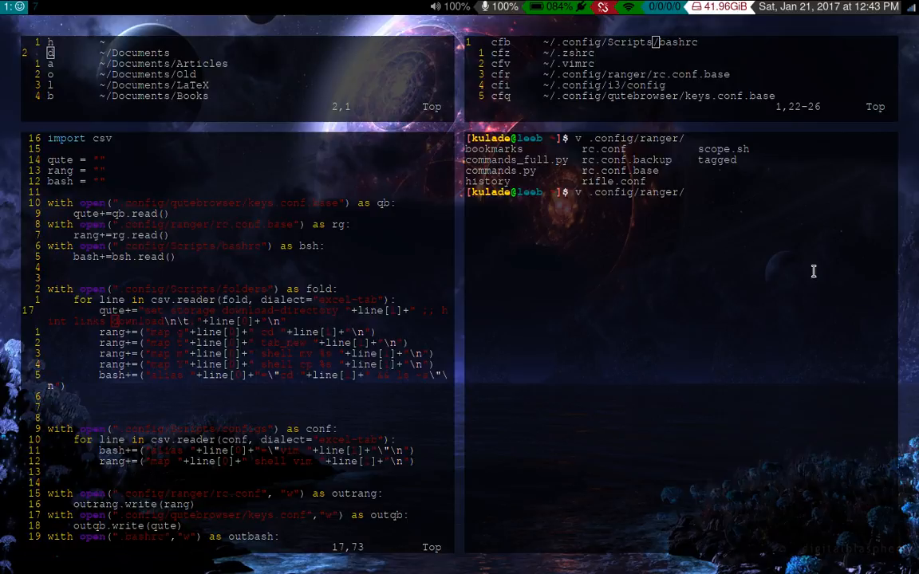
{"action": "mouse_move", "coordinate": [773, 313]}
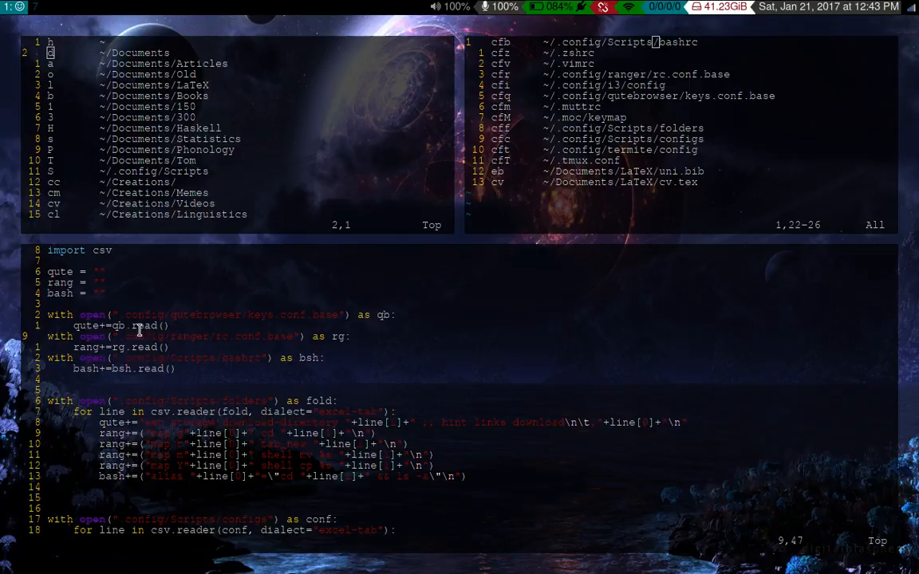
{"action": "mouse_move", "coordinate": [193, 340]}
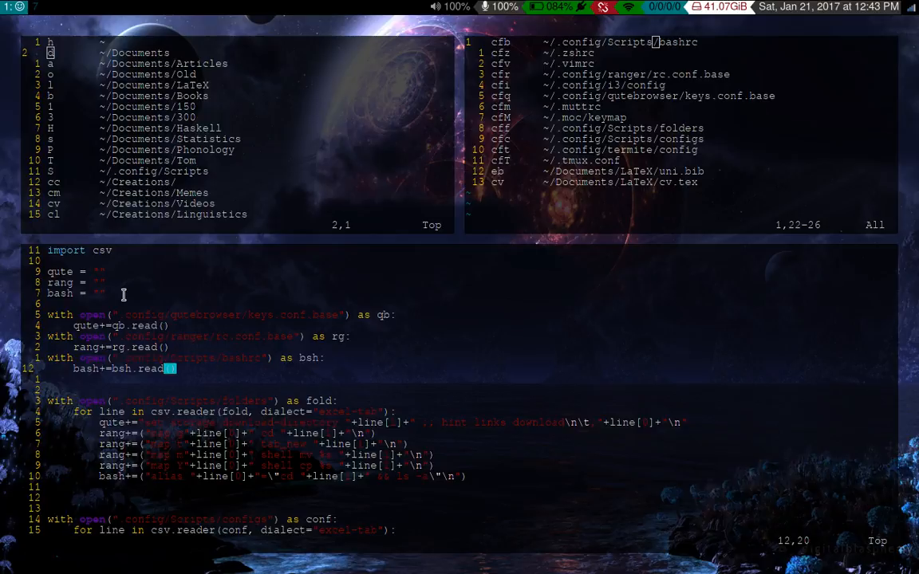
Step: Scroll through the sync script's folders and configs loops at full width
{"action": "scroll", "scroll_direction": "down", "scroll_amount": 3}
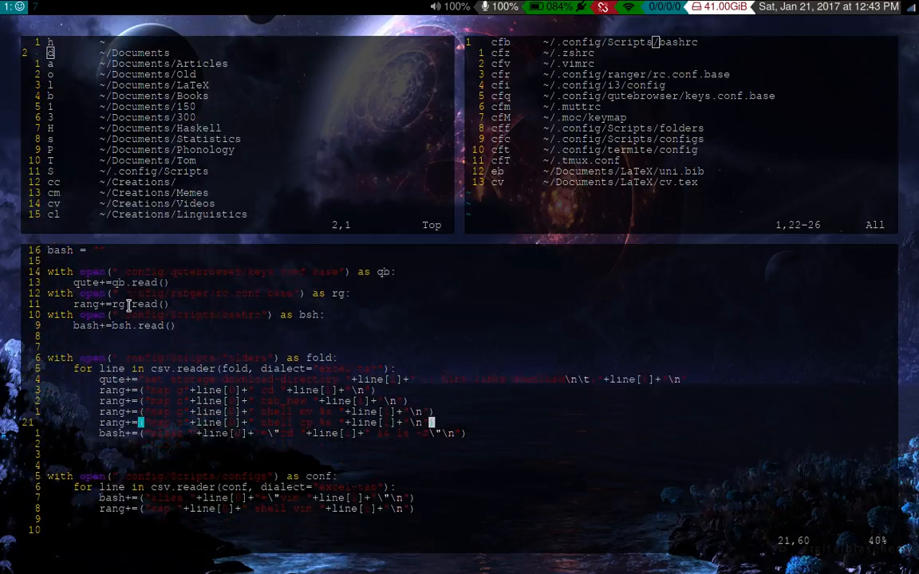
{"action": "scroll", "scroll_direction": "down", "scroll_amount": 3}
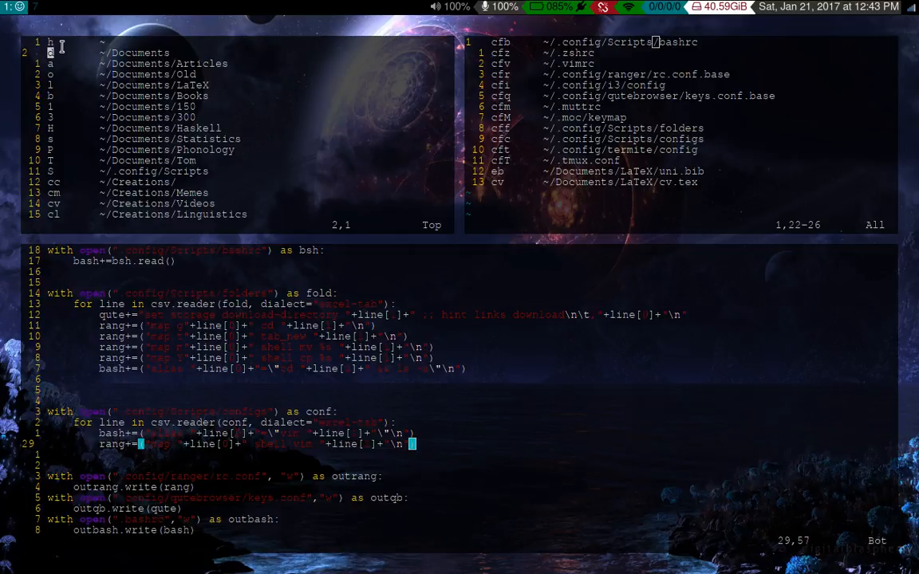
{"action": "mouse_move", "coordinate": [79, 50]}
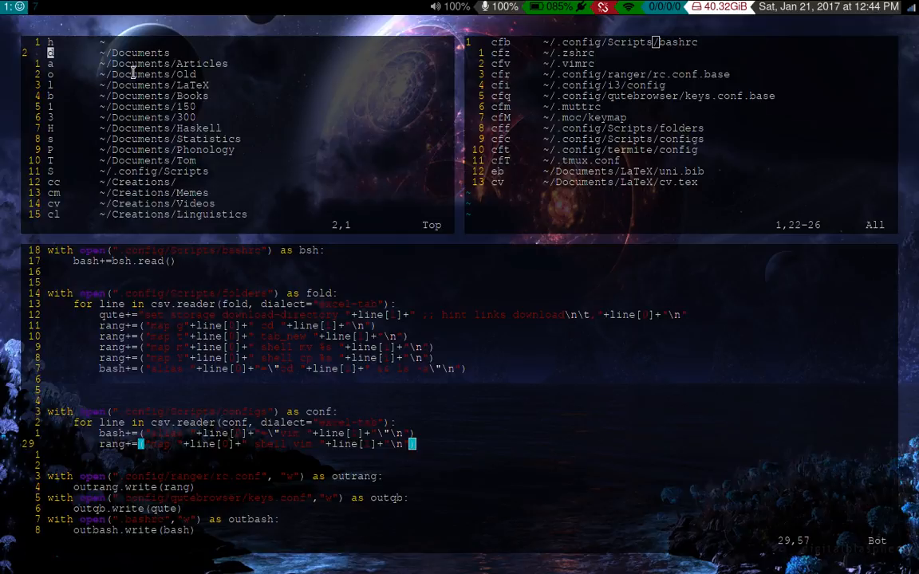
{"action": "mouse_move", "coordinate": [219, 260]}
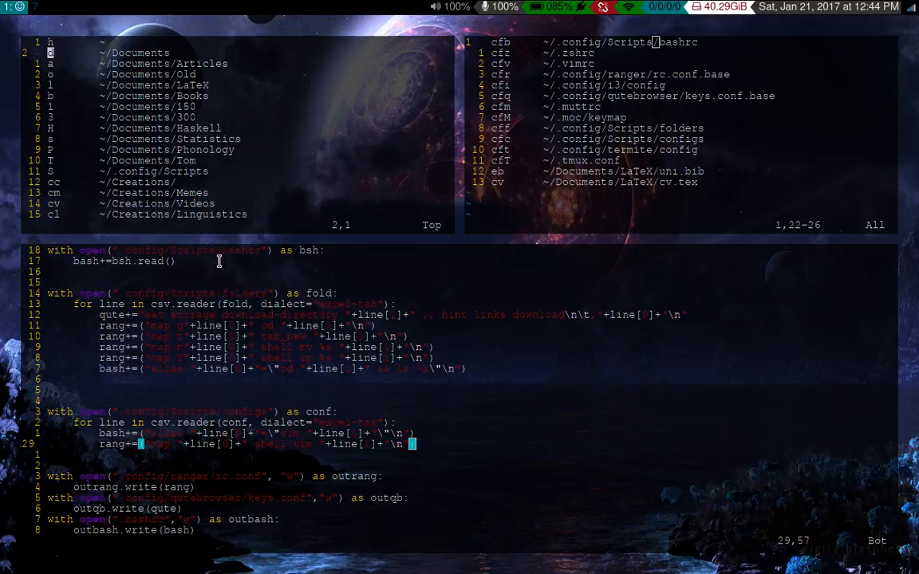
{"action": "mouse_move", "coordinate": [151, 375]}
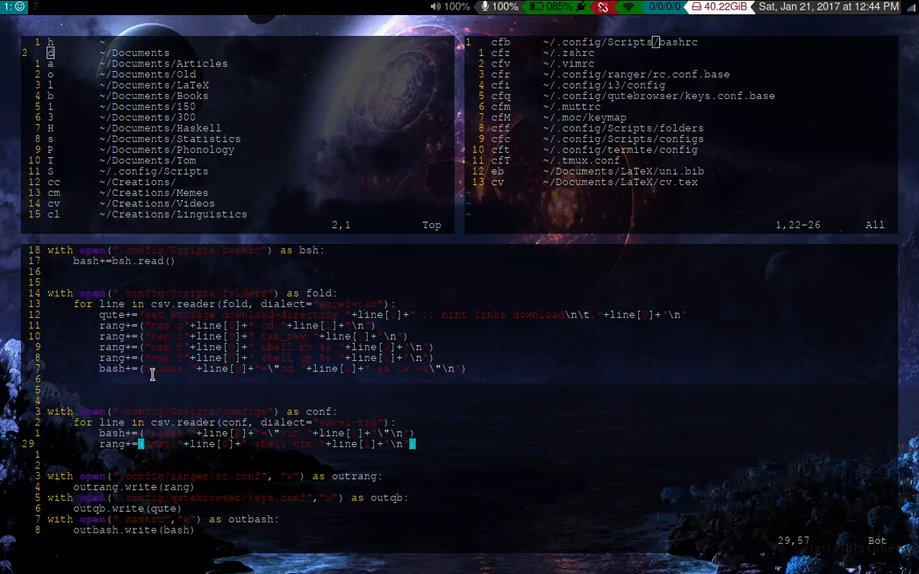
{"action": "key", "text": "Down"}
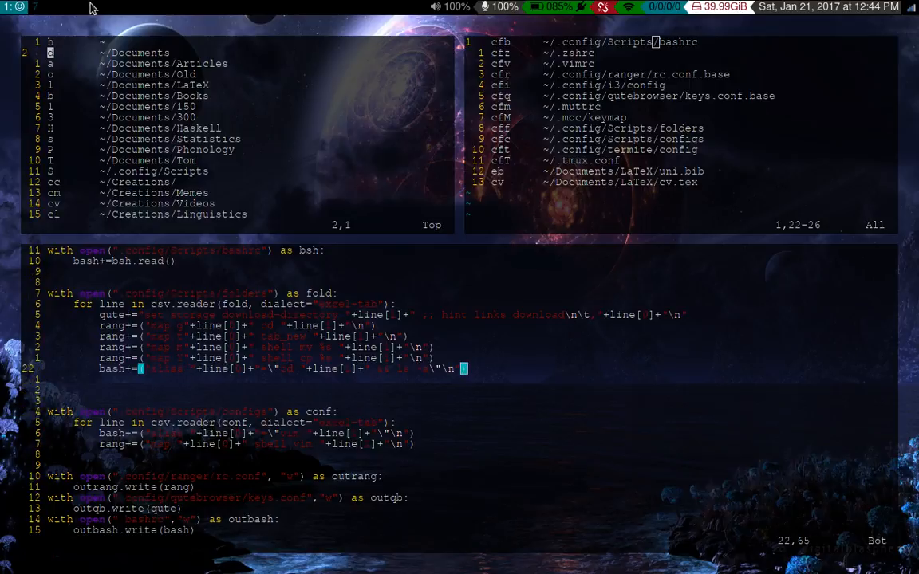
{"action": "mouse_move", "coordinate": [250, 373]}
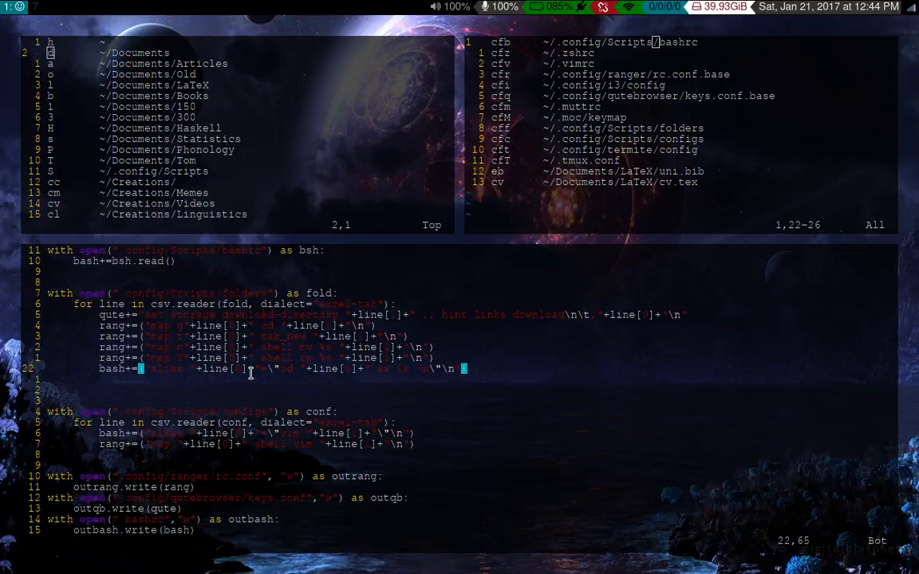
{"action": "mouse_move", "coordinate": [295, 371]}
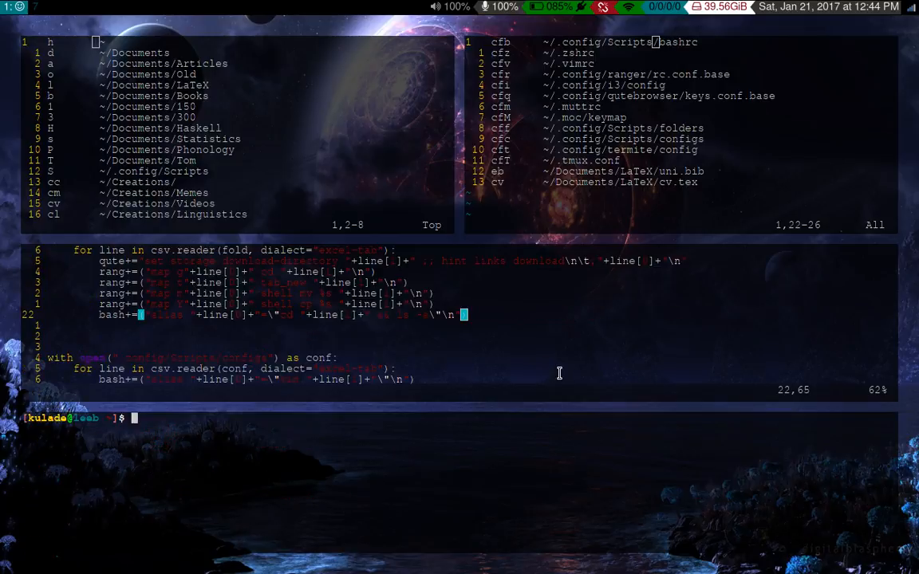
Step: Run the generated h and d aliases to jump to home and Documents
{"action": "type", "text": "h"}
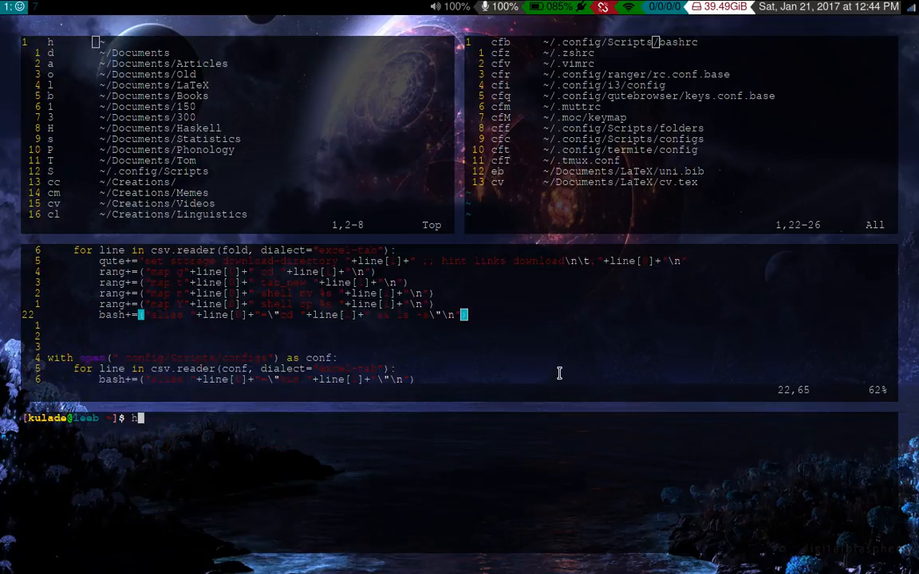
{"action": "key", "text": "Return"}
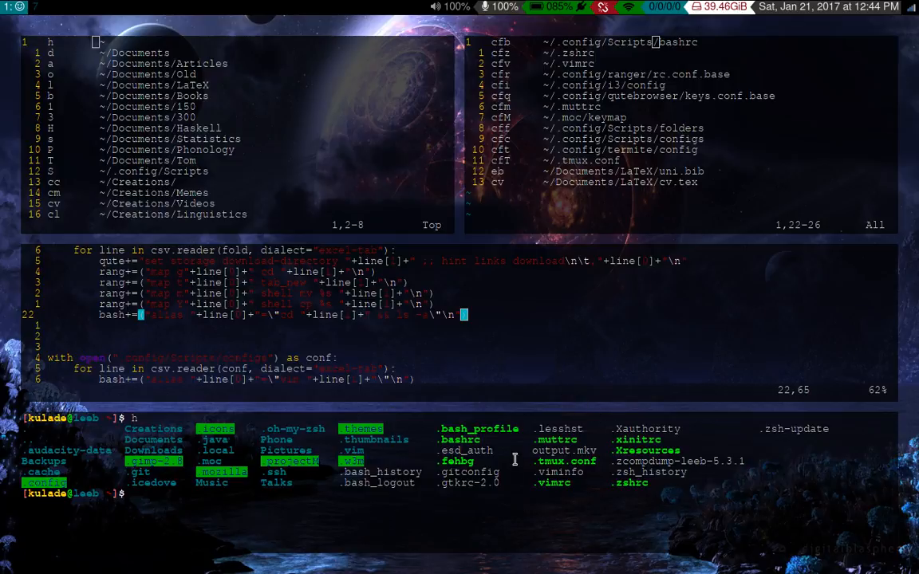
{"action": "type", "text": "d"}
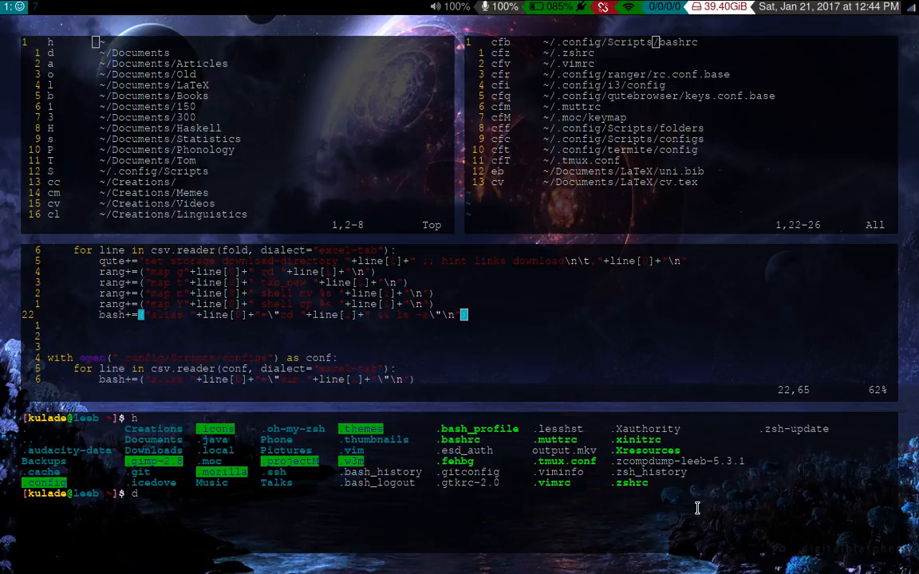
{"action": "key", "text": "Return"}
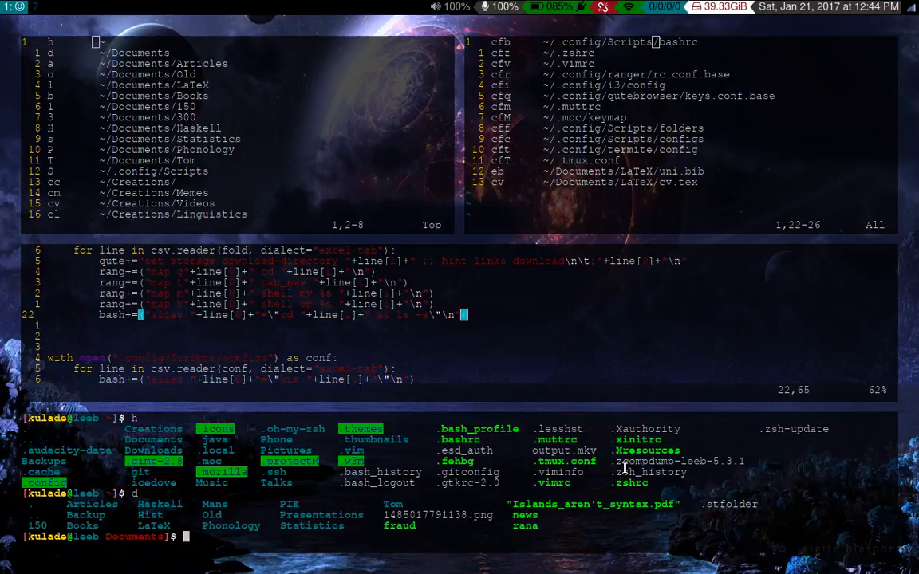
{"action": "mouse_move", "coordinate": [618, 451]}
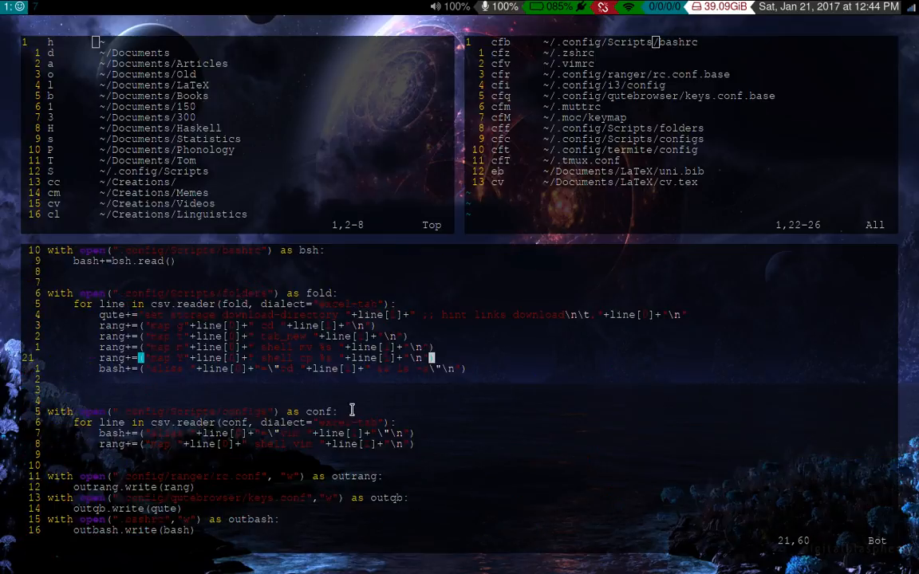
Step: Scroll shortcuts.py down to the bash alias lines of the configs loop
{"action": "scroll", "scroll_direction": "down", "scroll_amount": 3}
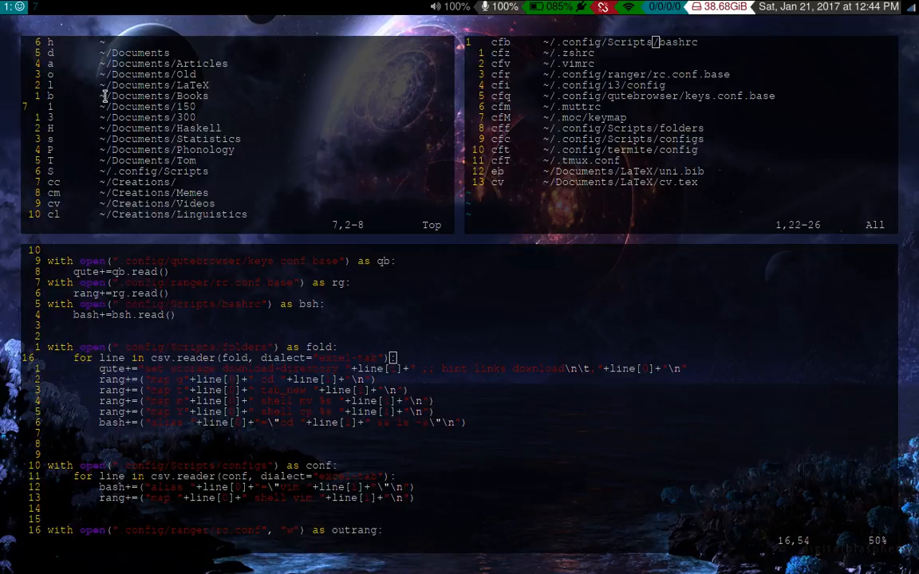
{"action": "mouse_move", "coordinate": [273, 393]}
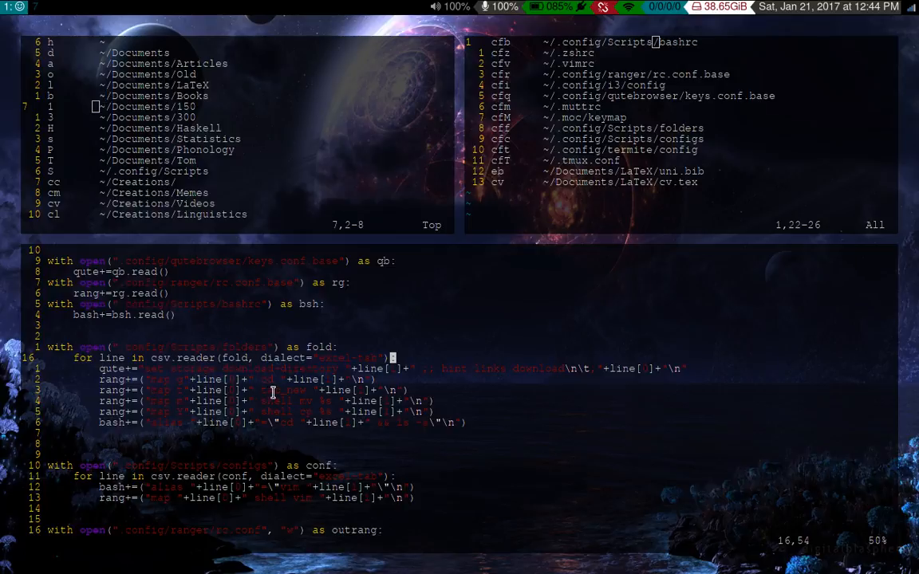
{"action": "mouse_move", "coordinate": [299, 394]}
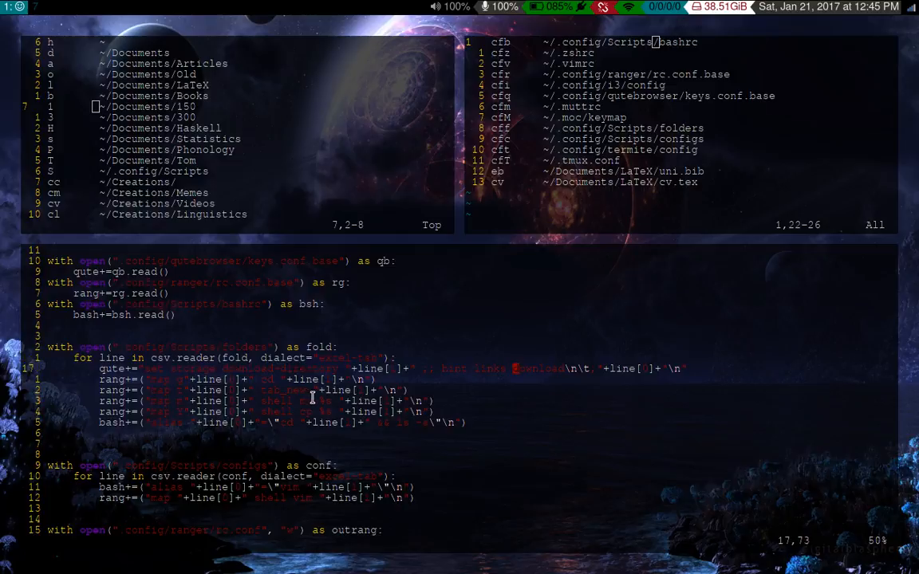
{"action": "scroll", "scroll_direction": "down", "scroll_amount": 3}
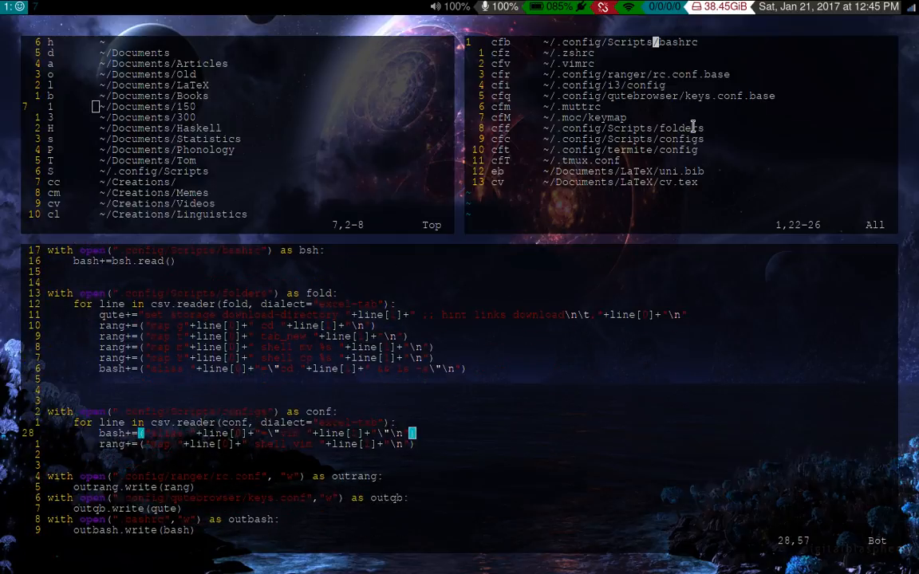
{"action": "mouse_move", "coordinate": [710, 96]}
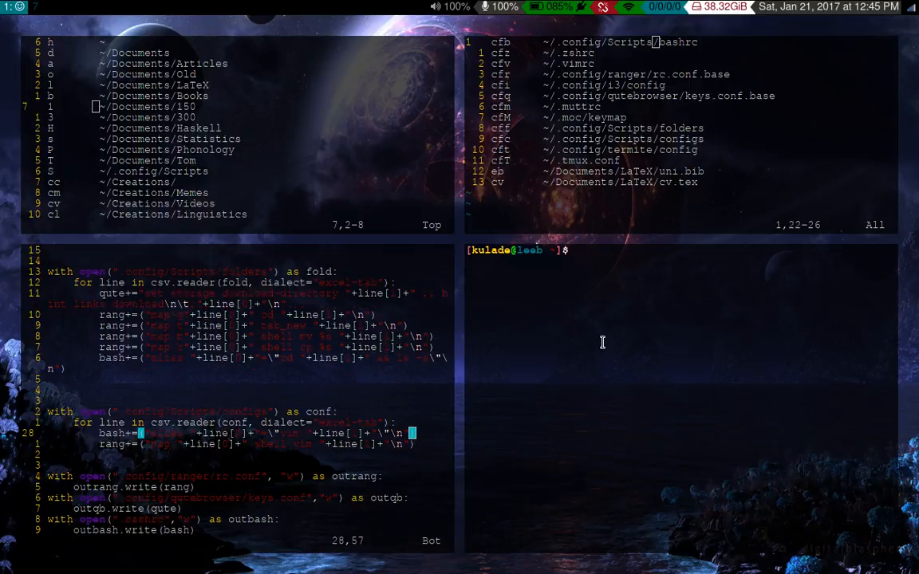
{"action": "mouse_move", "coordinate": [641, 314]}
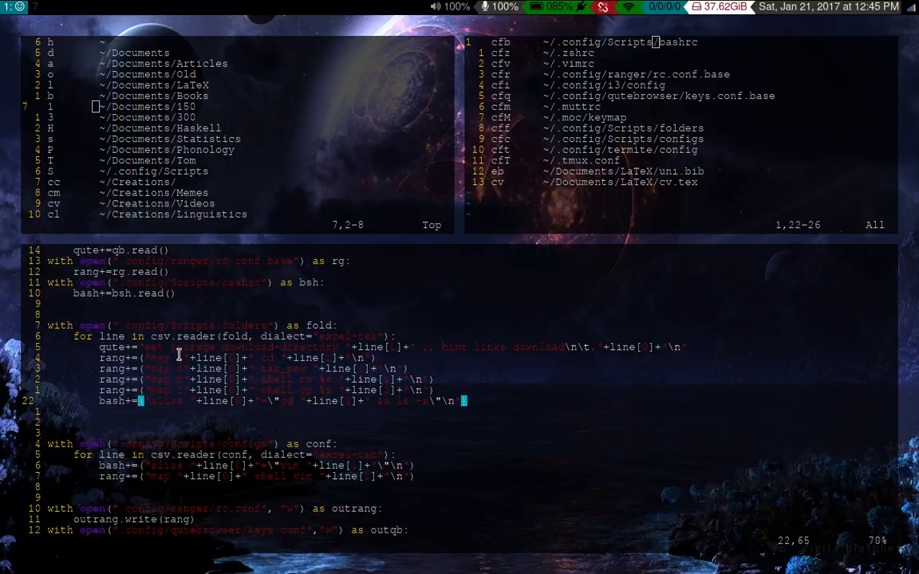
Step: Scroll the script and quit it so the folders file with 39 entries fills the left
{"action": "scroll", "scroll_direction": "down", "scroll_amount": 3}
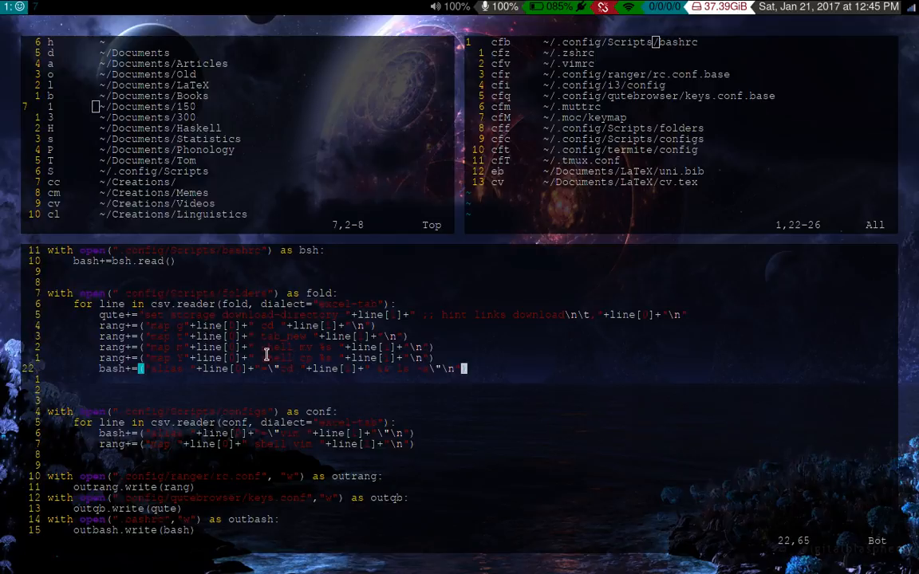
{"action": "key", "text": "Up"}
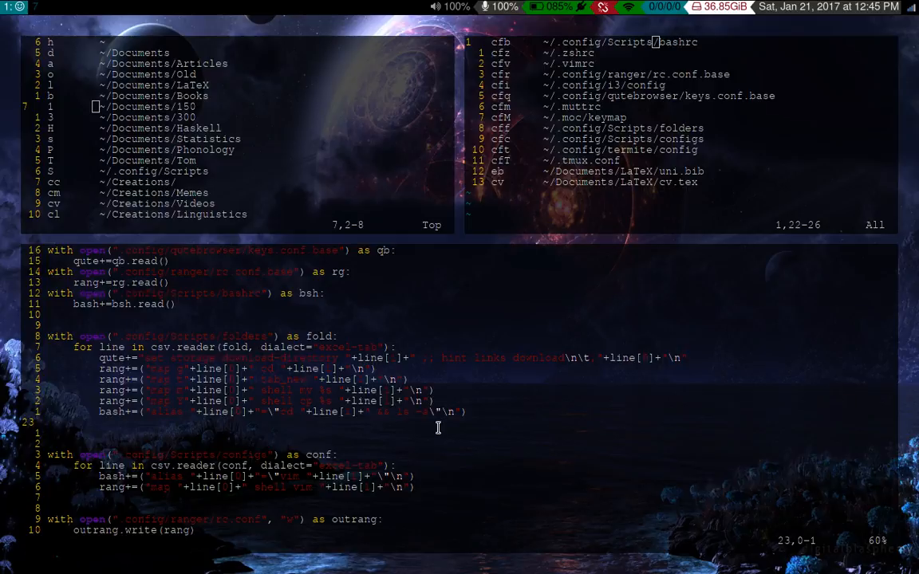
{"action": "scroll", "scroll_direction": "down", "scroll_amount": 3}
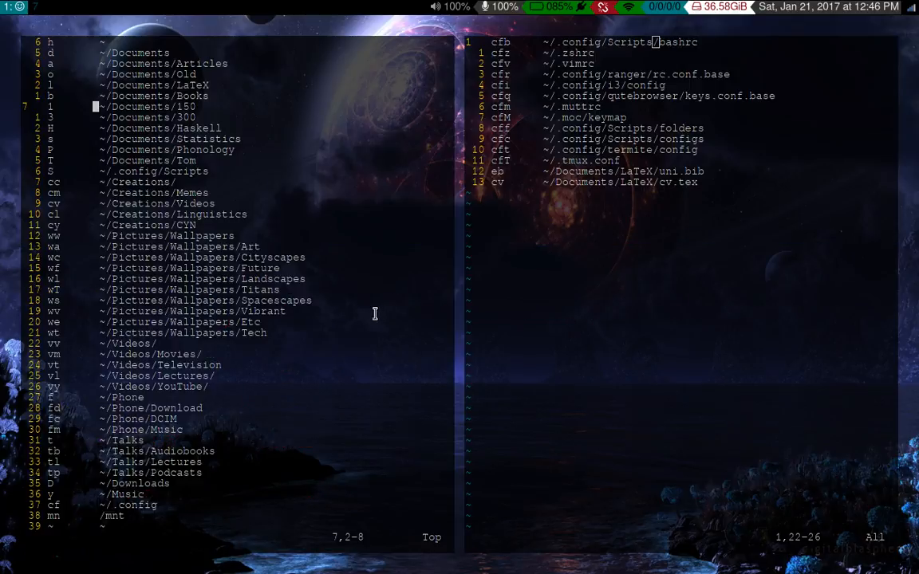
Step: Add 'W ~/Work' as the first folder shortcut and create the Work folder with mkdir
{"action": "key", "text": "gg"}
{"action": "type", "text": "W        ~/Work"}
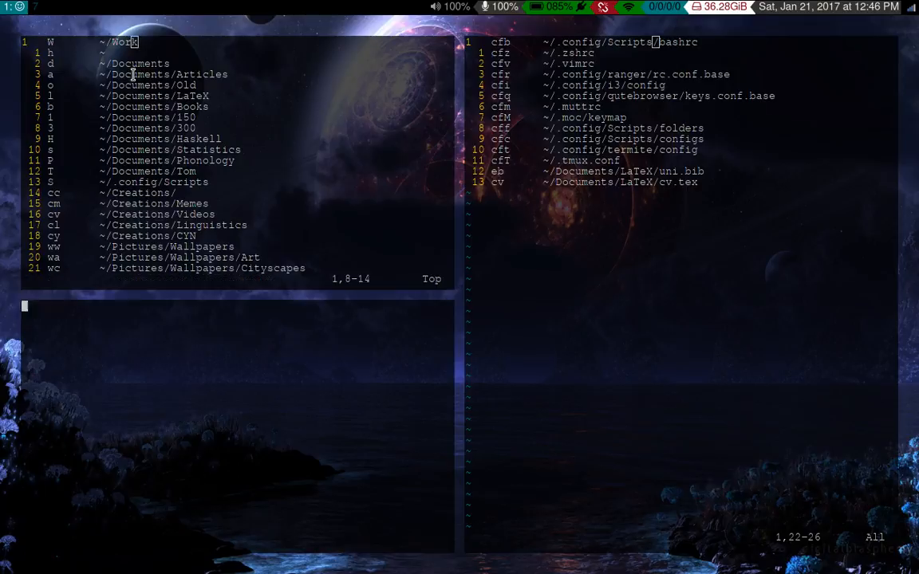
{"action": "type", "text": "mkdir W"}
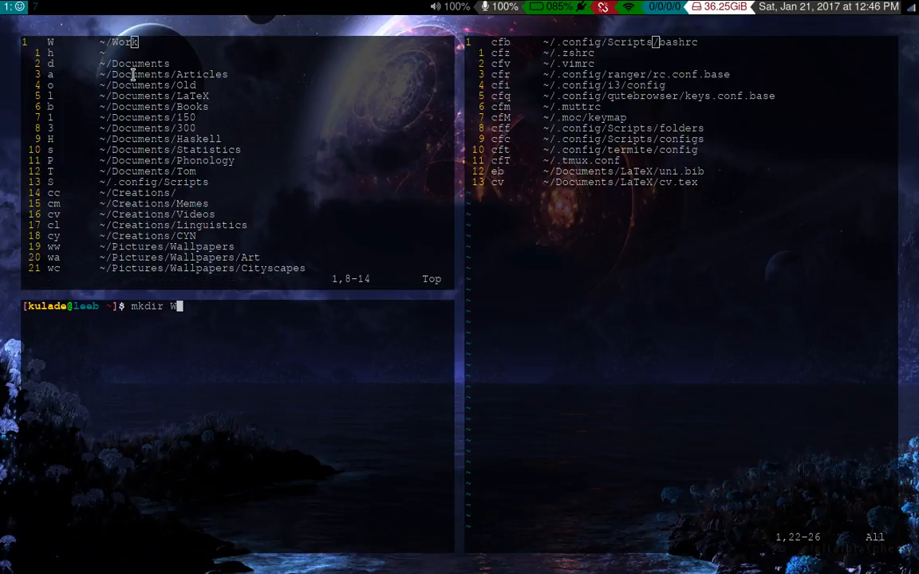
{"action": "key", "text": "Return"}
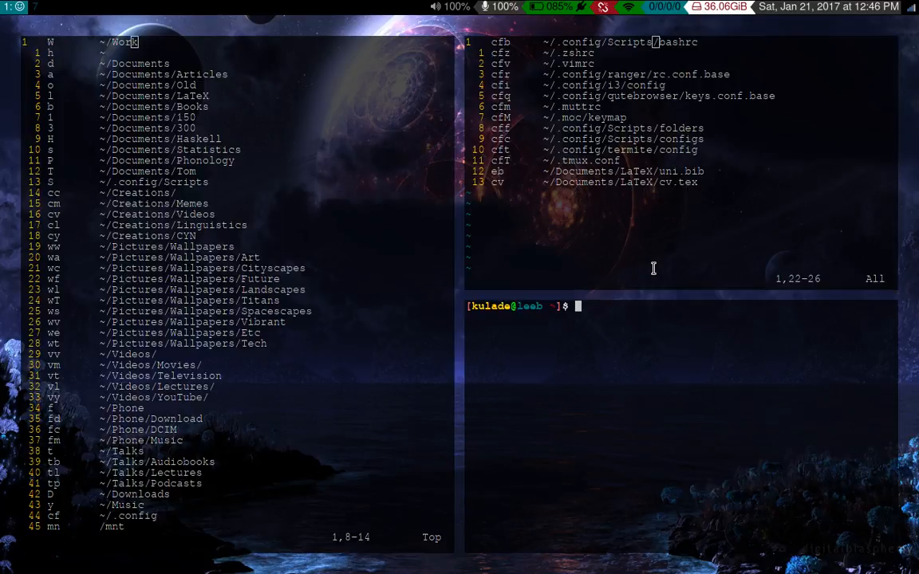
{"action": "type", "text": "cfi"}
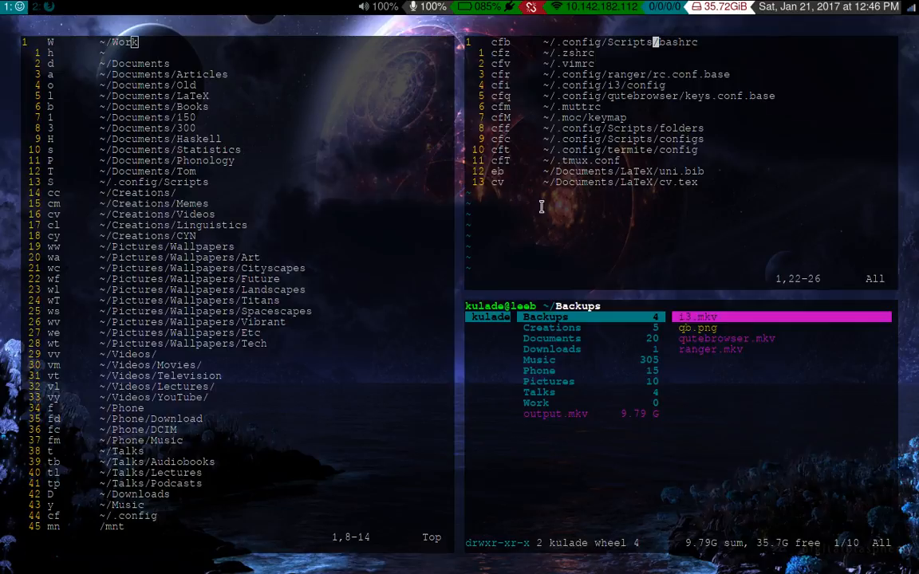
{"action": "mouse_move", "coordinate": [727, 382]}
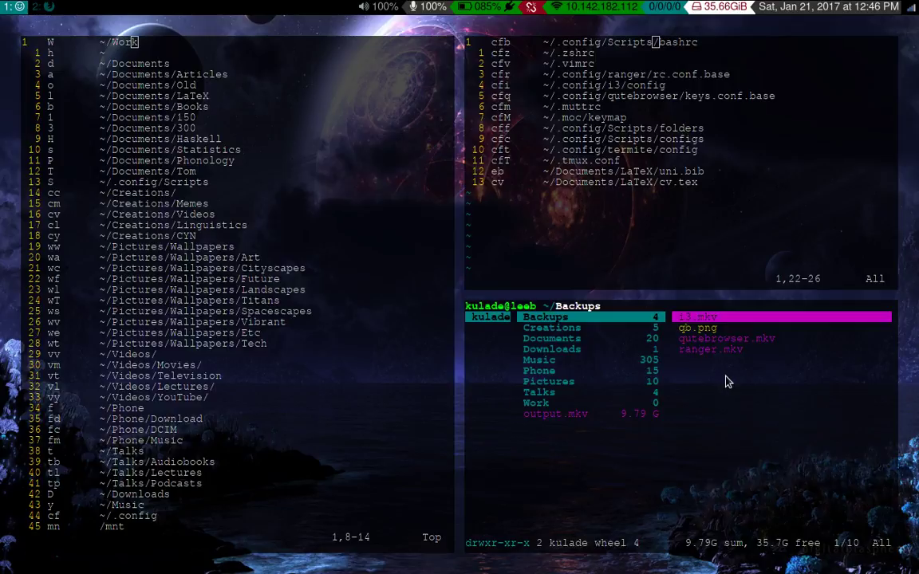
Step: Focus ranger to confirm W jumps into the empty Work folder
{"action": "left_click", "coordinate": [536, 403]}
{"action": "type", "text": "W"}
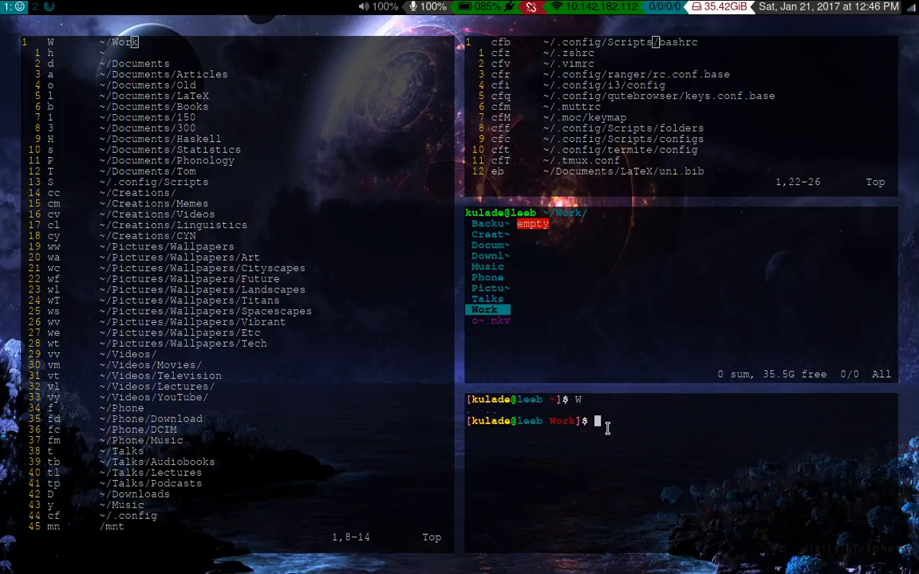
{"action": "mouse_move", "coordinate": [634, 405]}
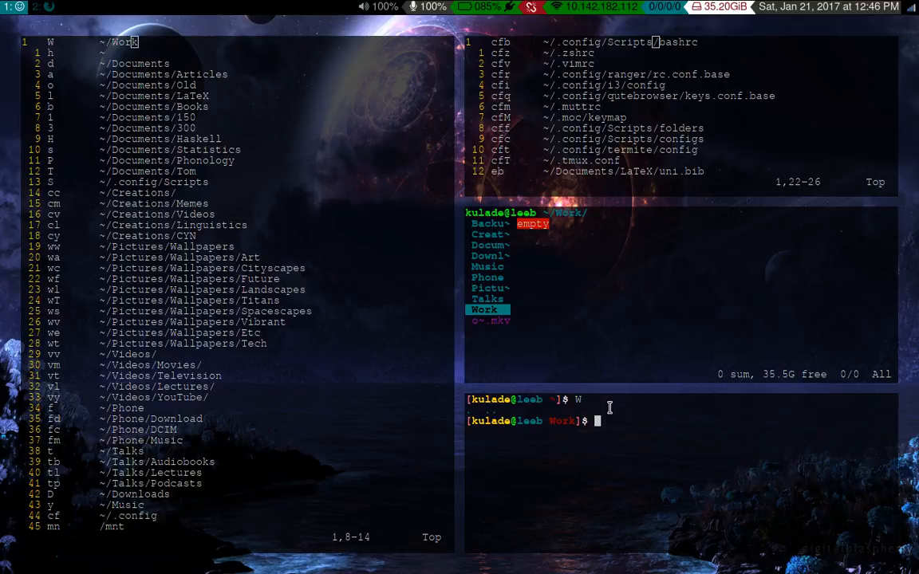
{"action": "mouse_move", "coordinate": [357, 211]}
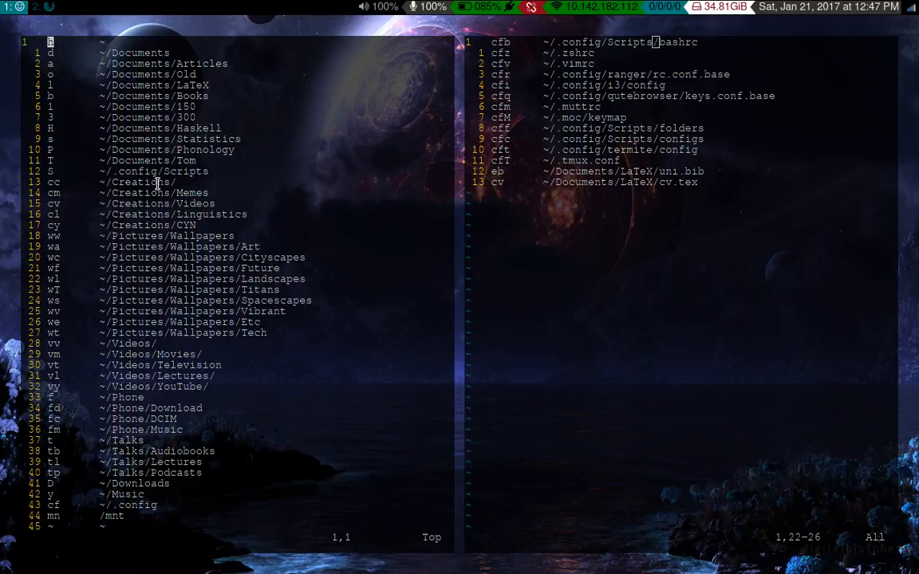
{"action": "mouse_move", "coordinate": [137, 131]}
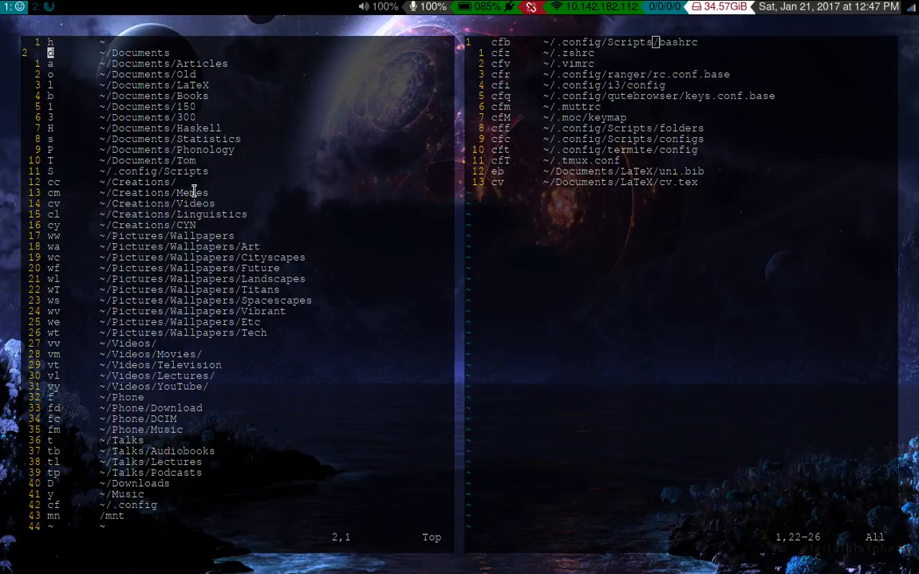
Step: Delete the 'W ~/Work' line from the folders file and save it
{"action": "key", "text": "up"}
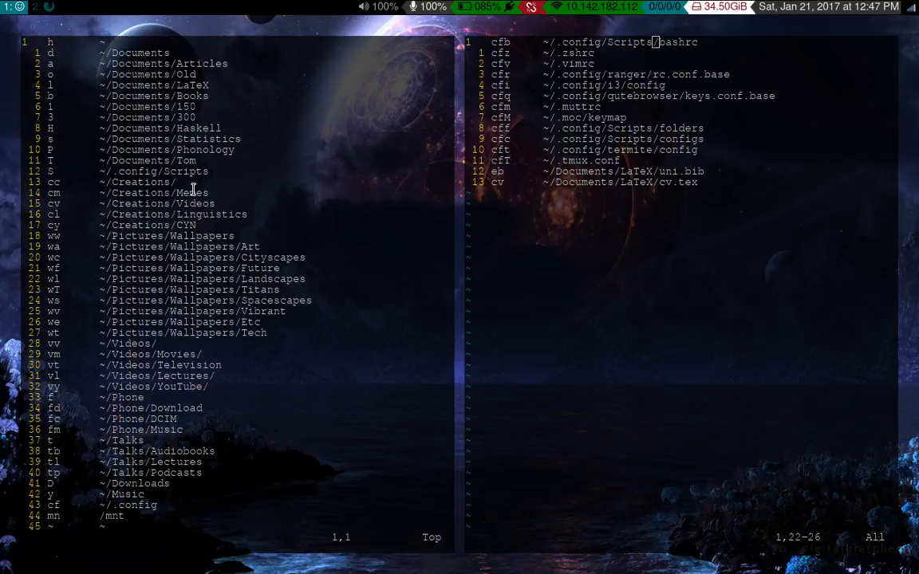